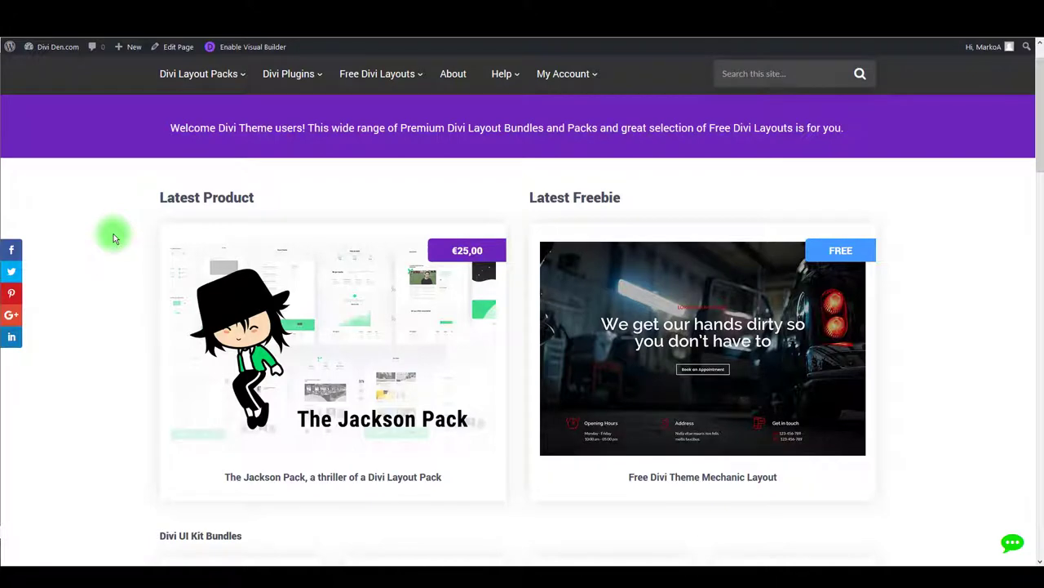
Step: Open the My Account dropdown on the Divi Den site to see orders, API keys and downloads
{"action": "left_click", "coordinate": [563, 73]}
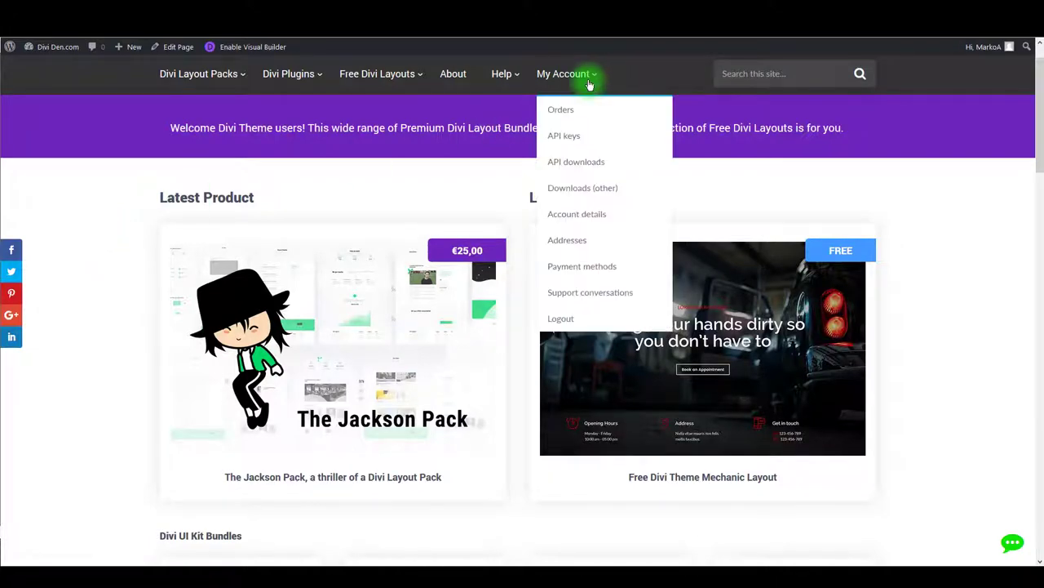
{"action": "mouse_move", "coordinate": [576, 162]}
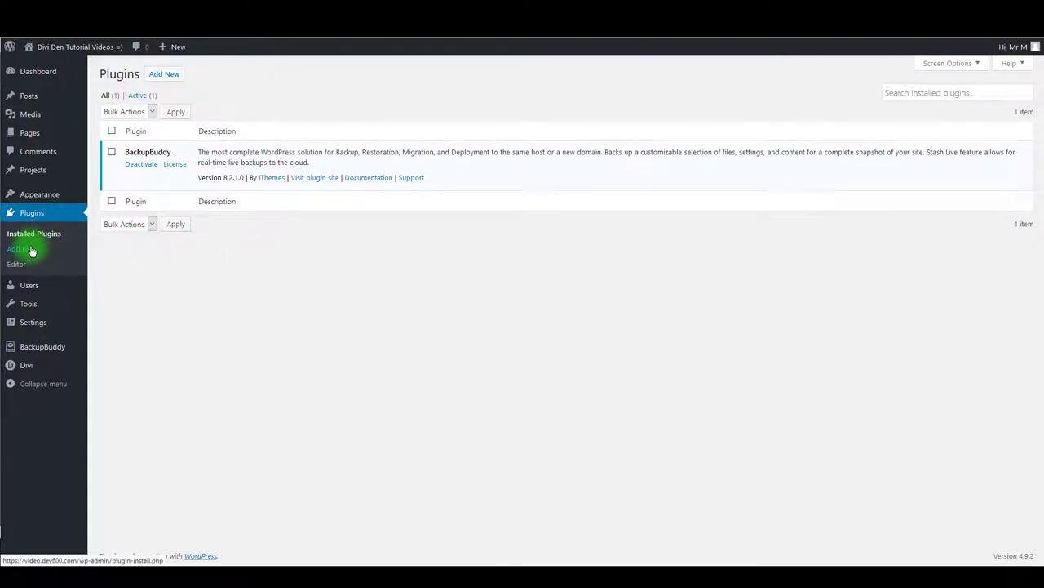
Step: Upload and install mozart-assistant-plugin-v1-1-3.zip through Plugins > Add New
{"action": "left_click", "coordinate": [22, 248]}
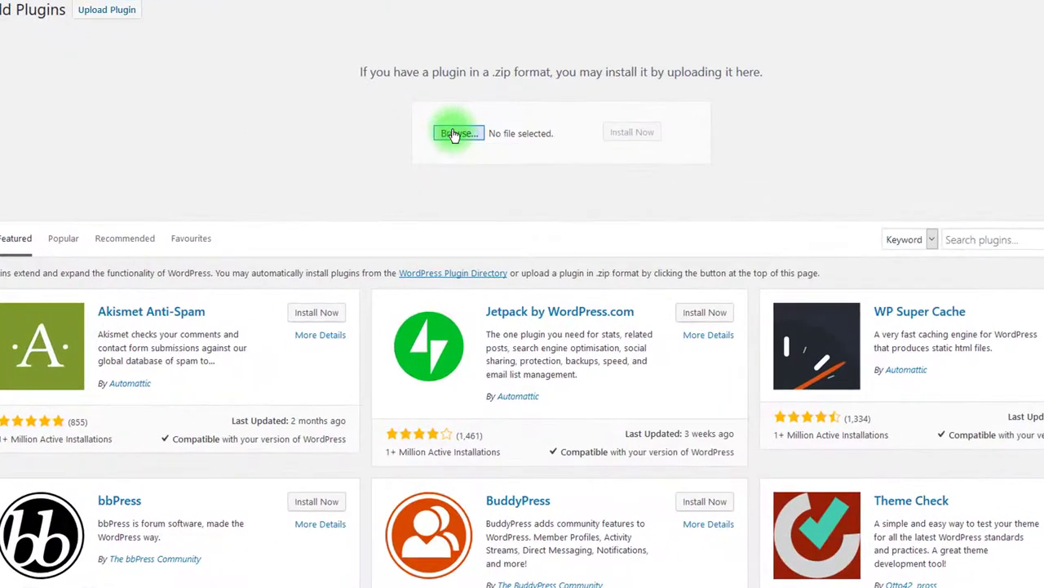
{"action": "left_click", "coordinate": [458, 132]}
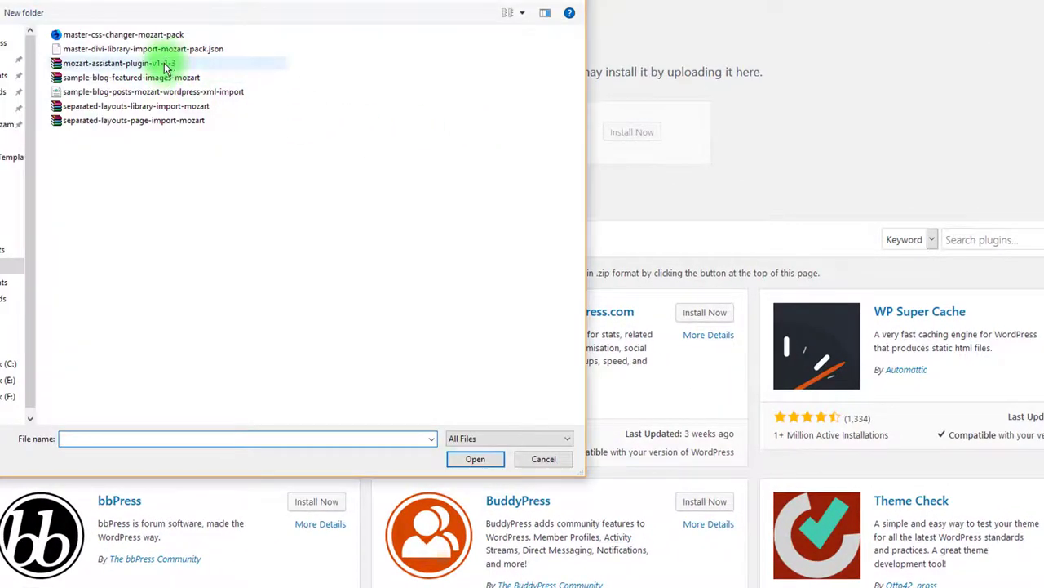
{"action": "left_click", "coordinate": [119, 62]}
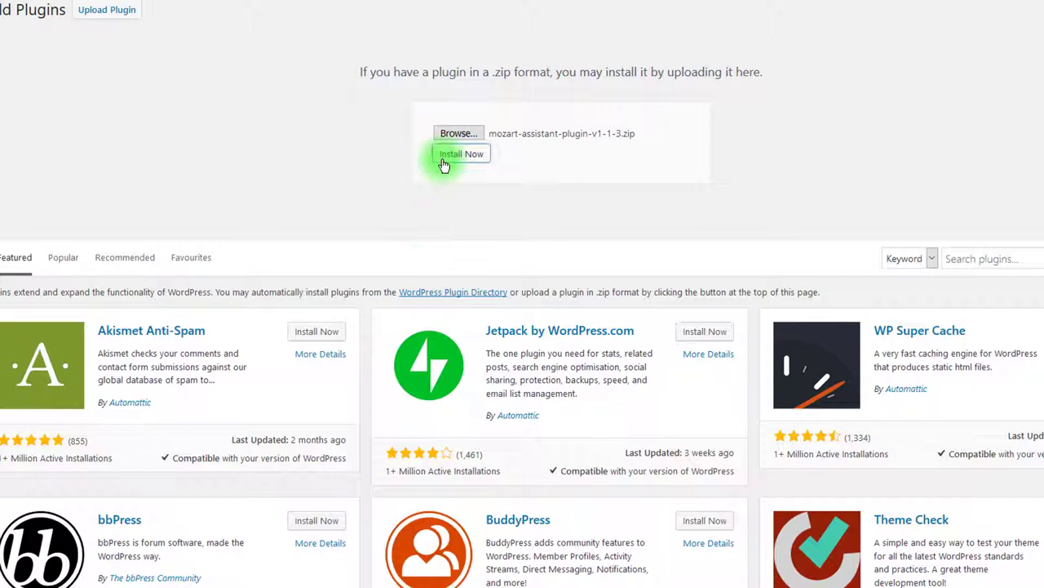
{"action": "left_click", "coordinate": [462, 153]}
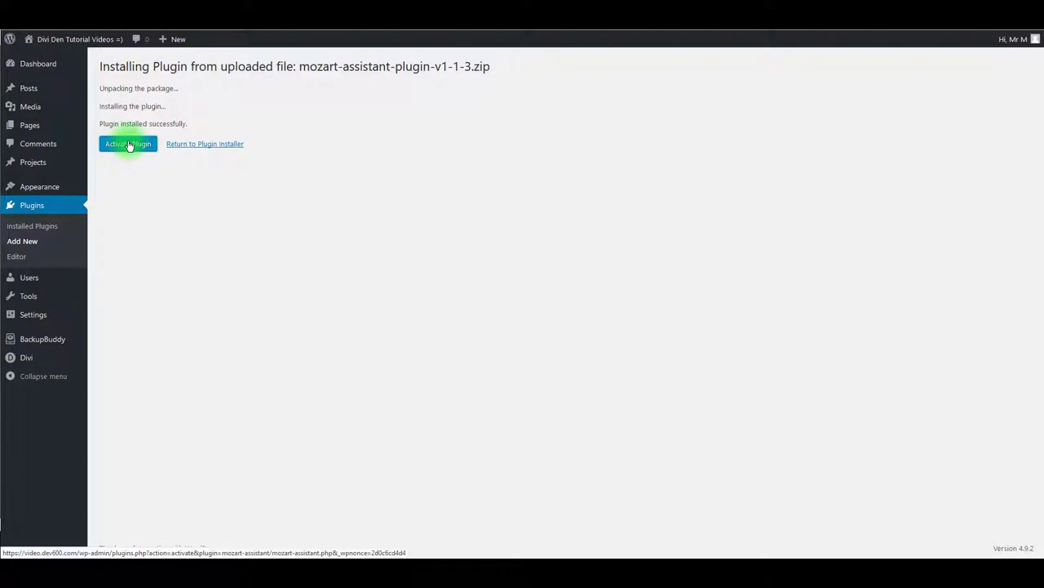
Step: Activate Mozart Assistant and open its API Key tab showing the key as Deactivated
{"action": "left_click", "coordinate": [127, 144]}
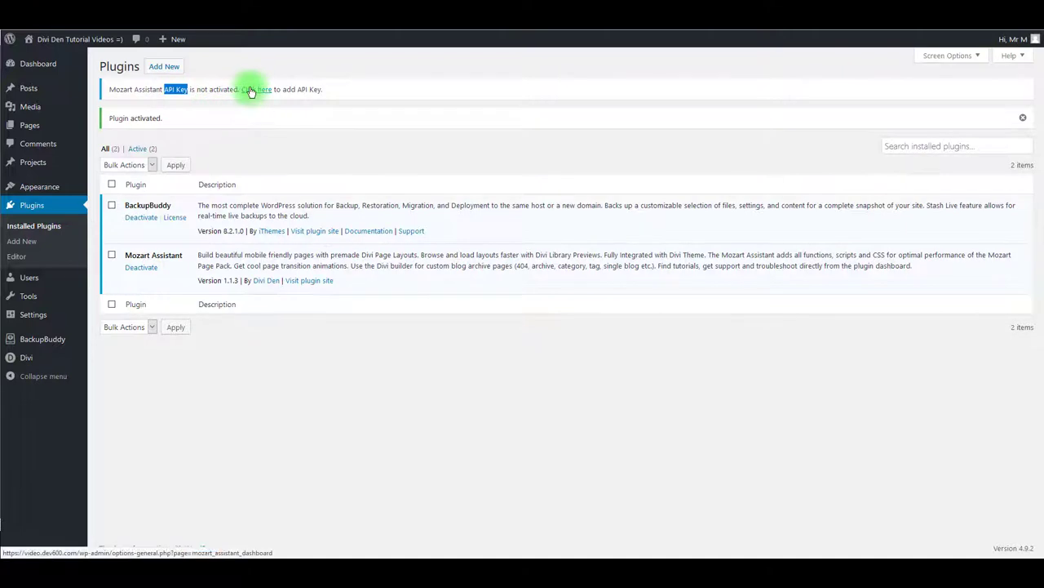
{"action": "left_click", "coordinate": [260, 89]}
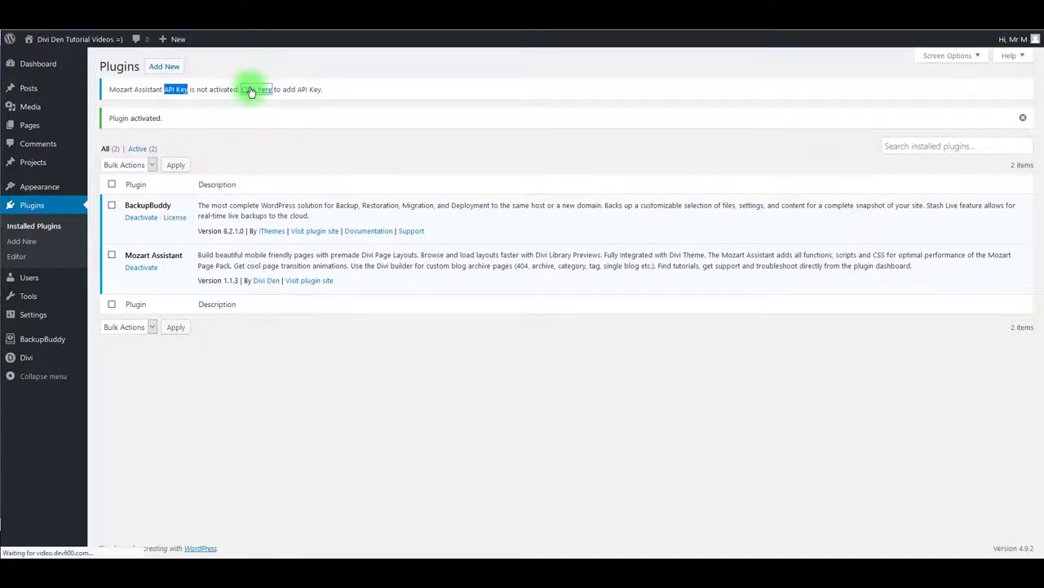
{"action": "left_click", "coordinate": [258, 89]}
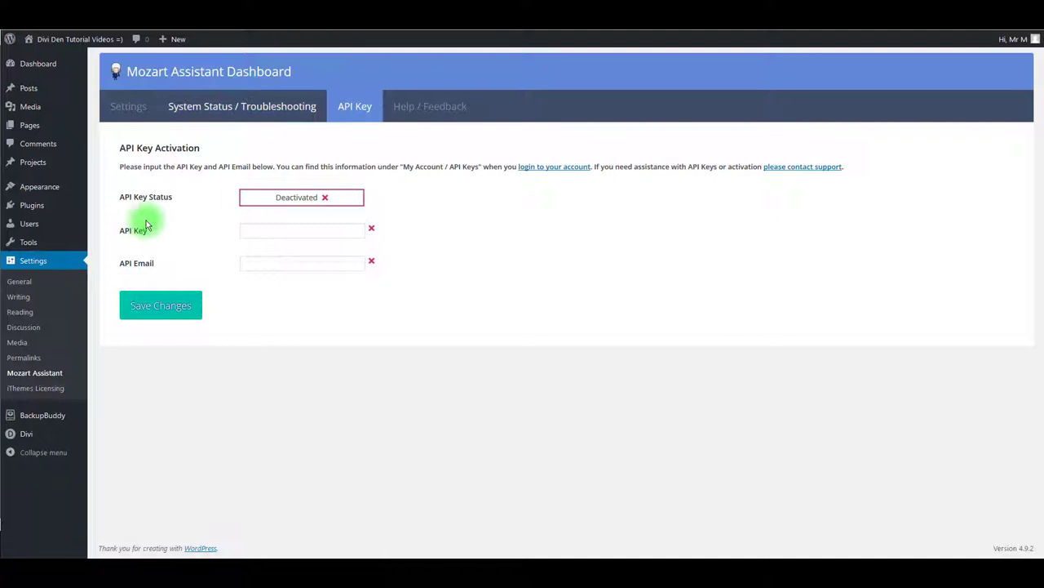
{"action": "mouse_move", "coordinate": [133, 230]}
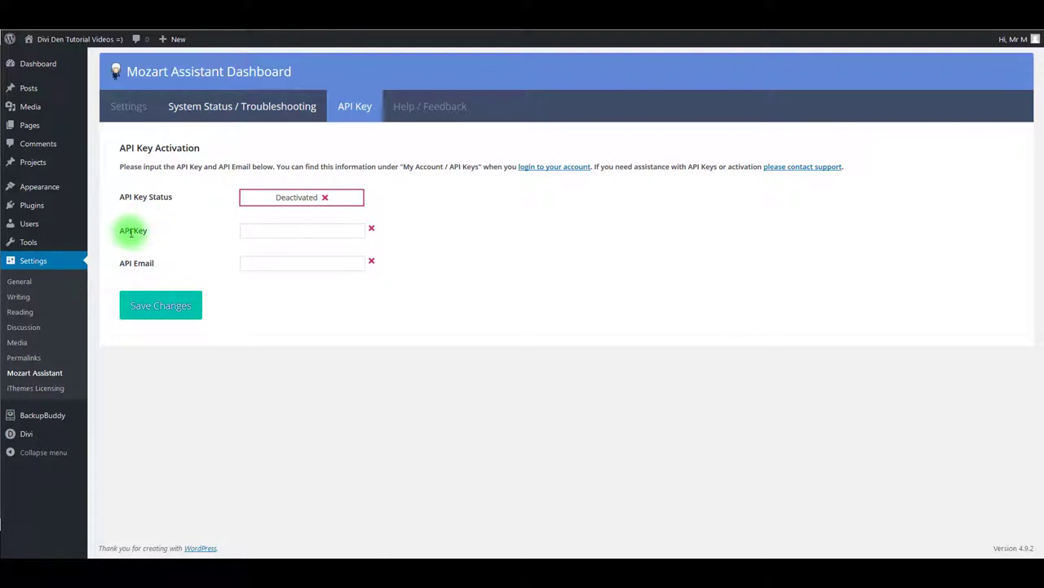
{"action": "mouse_move", "coordinate": [176, 229]}
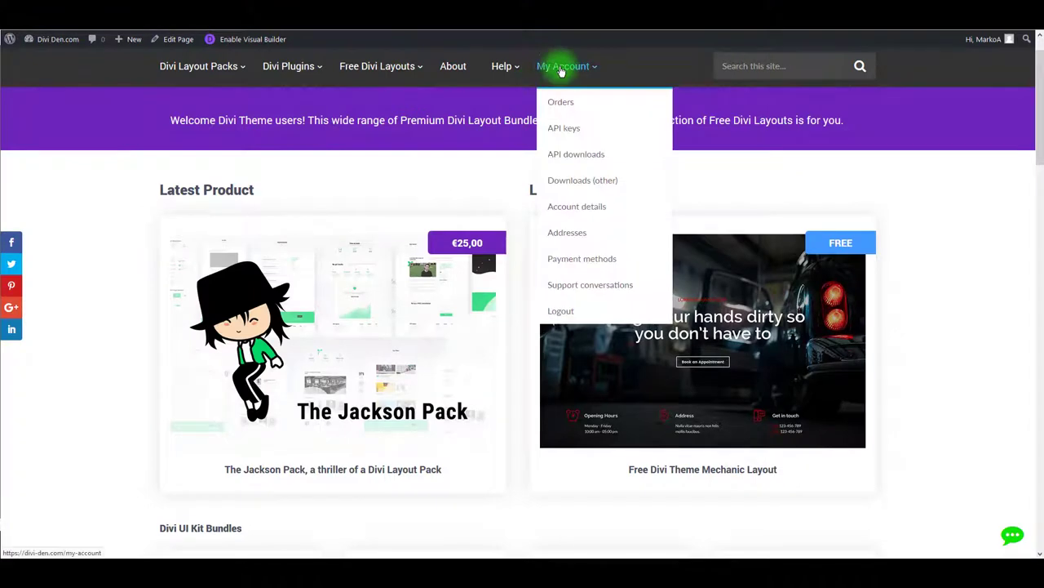
{"action": "mouse_move", "coordinate": [564, 128]}
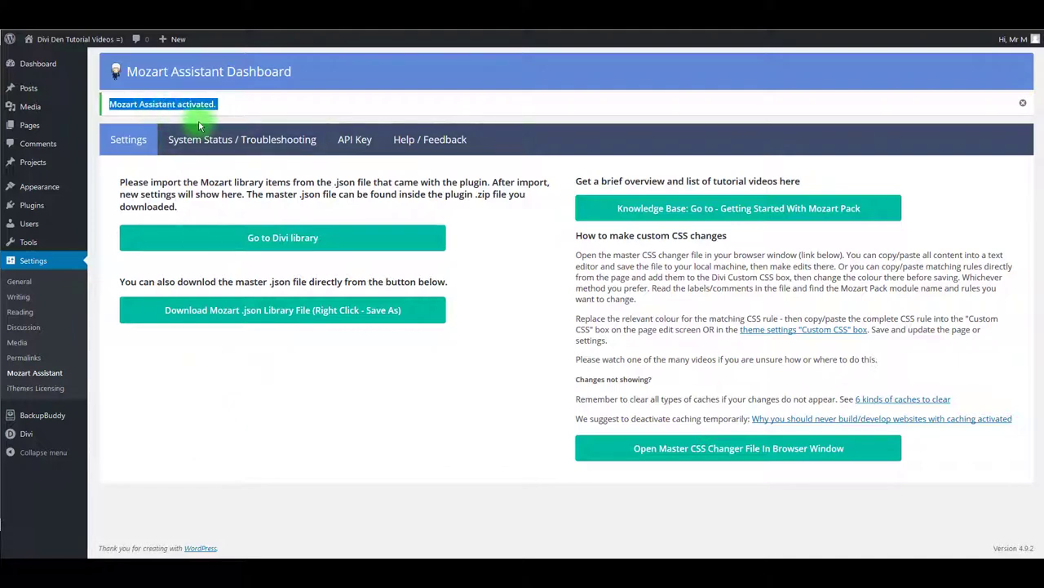
{"action": "mouse_move", "coordinate": [241, 138]}
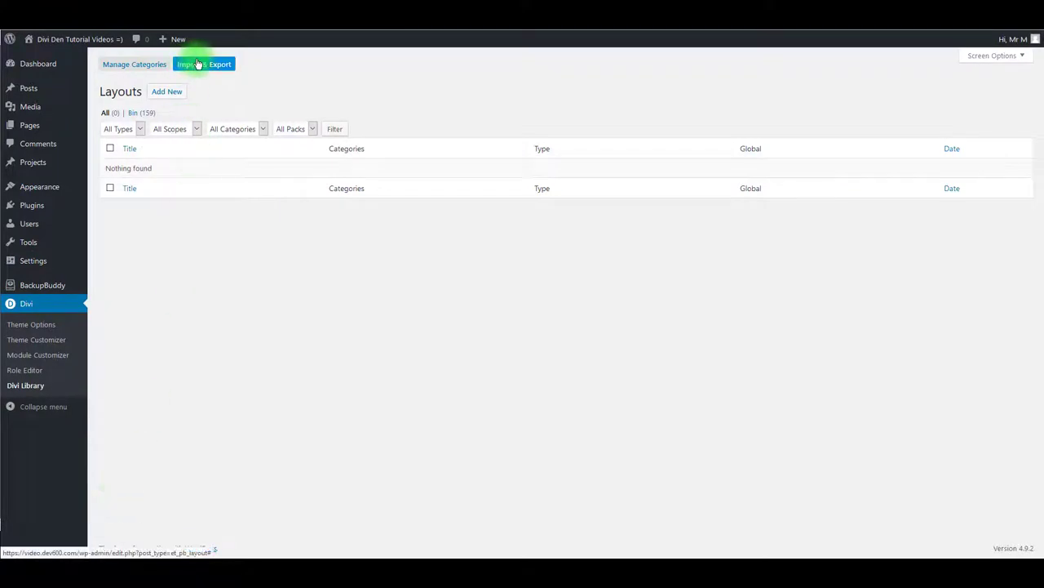
Step: Import master-divi-library-import-mozart-pack.json into the Divi Library, adding 34 Mozart layouts
{"action": "left_click", "coordinate": [204, 64]}
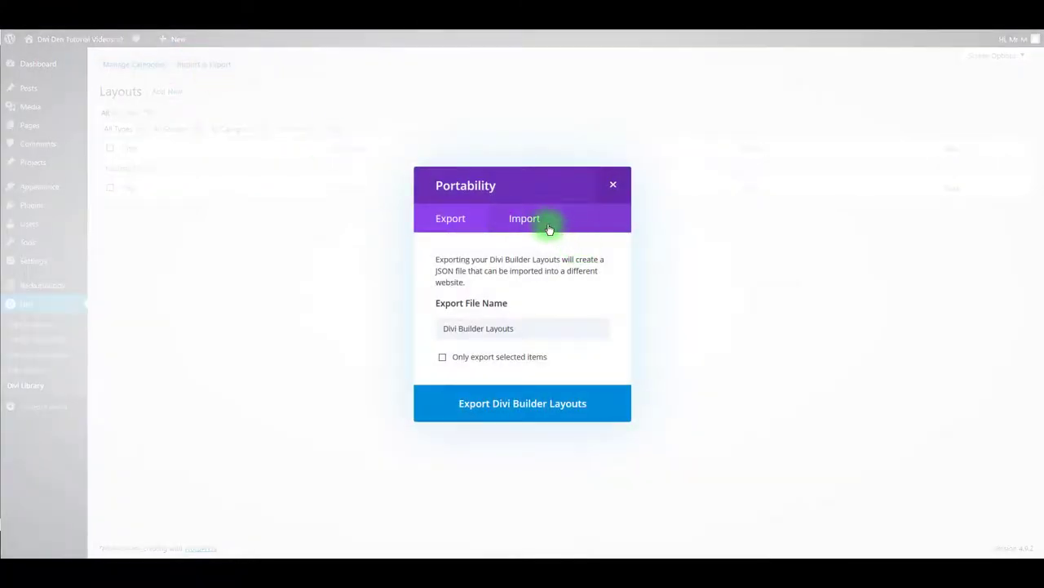
{"action": "left_click", "coordinate": [524, 218]}
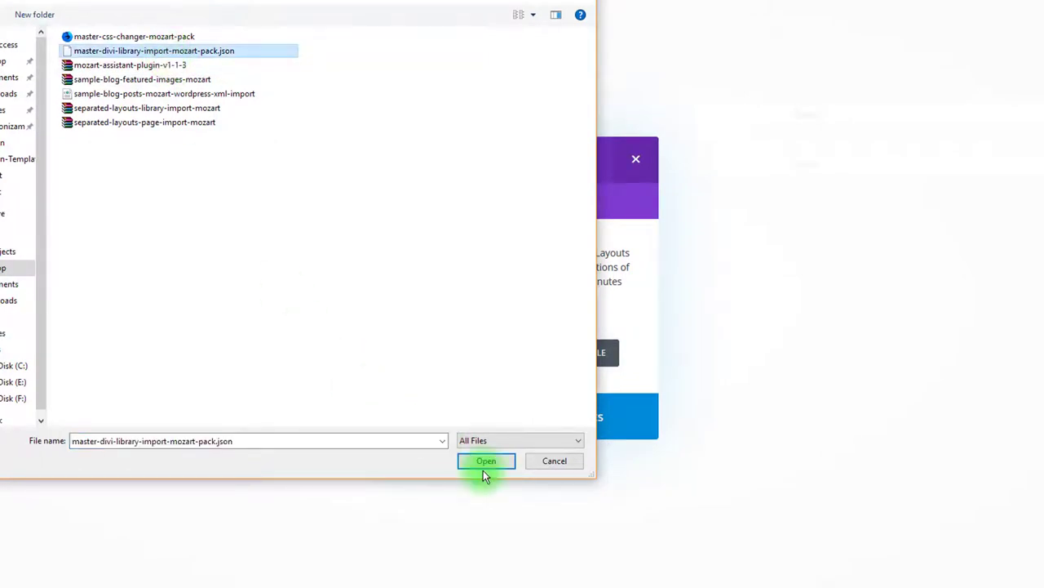
{"action": "left_click", "coordinate": [485, 460]}
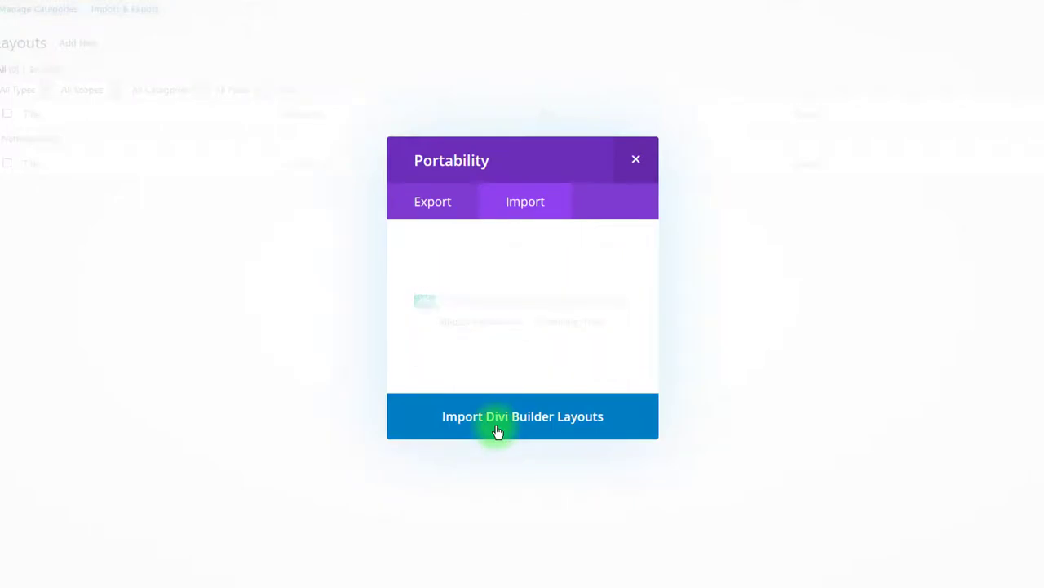
{"action": "left_click", "coordinate": [523, 416]}
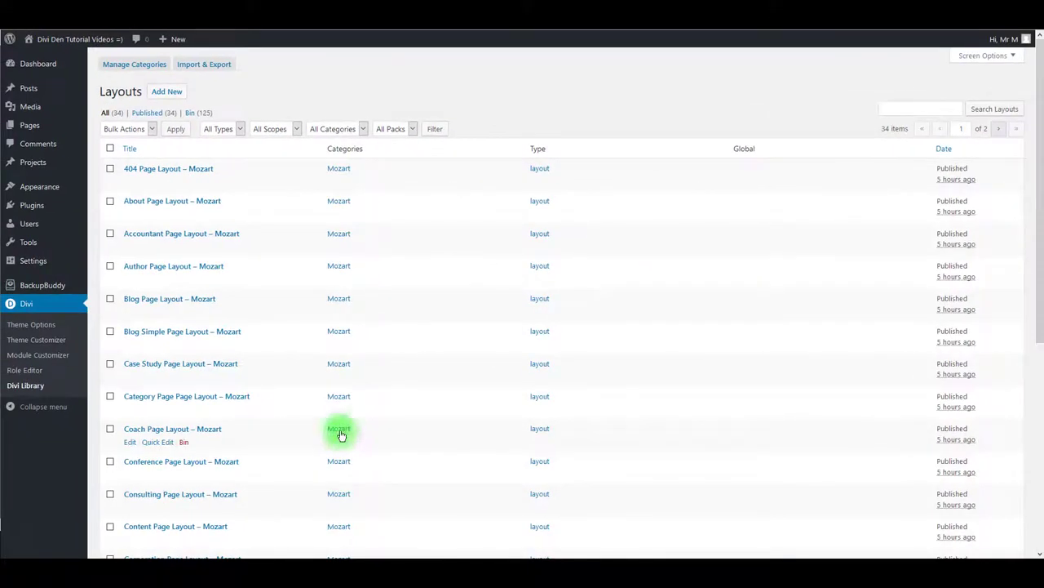
{"action": "mouse_move", "coordinate": [321, 295]}
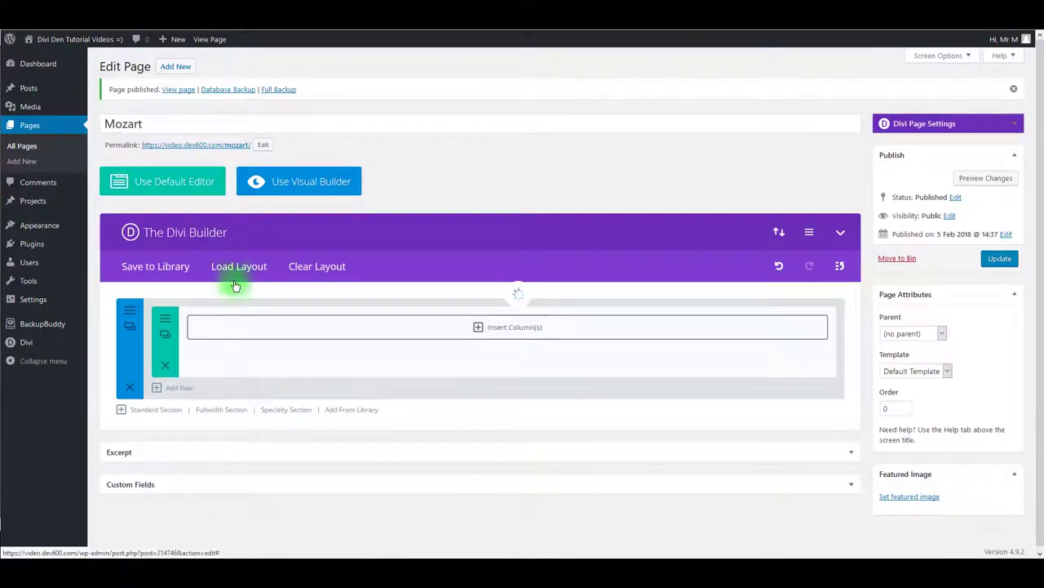
Step: Load Coach Page Layout - Mozart from saved Mozart layouts and scroll through the coaching page
{"action": "left_click", "coordinate": [239, 266]}
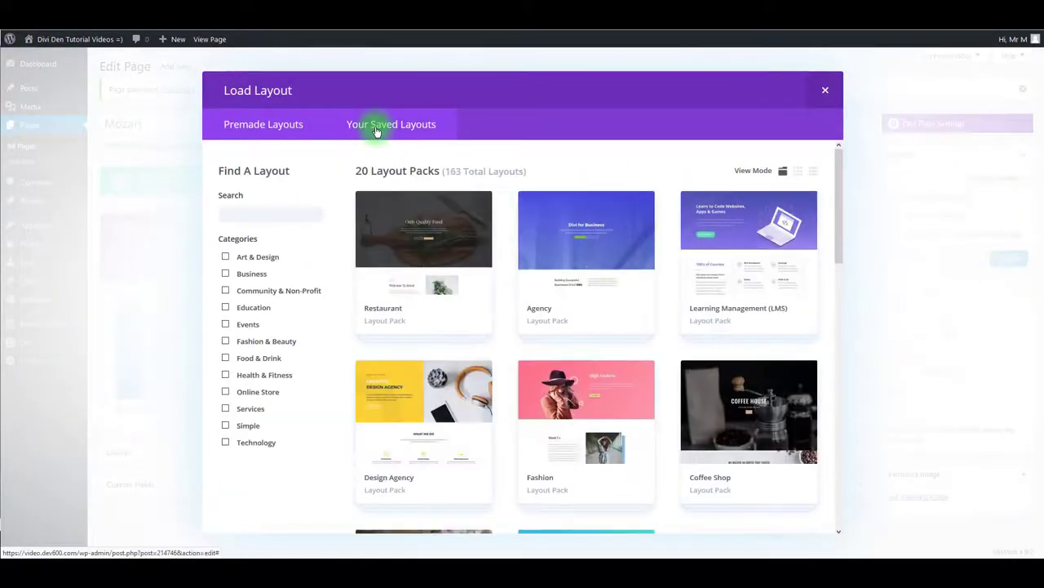
{"action": "left_click", "coordinate": [391, 124]}
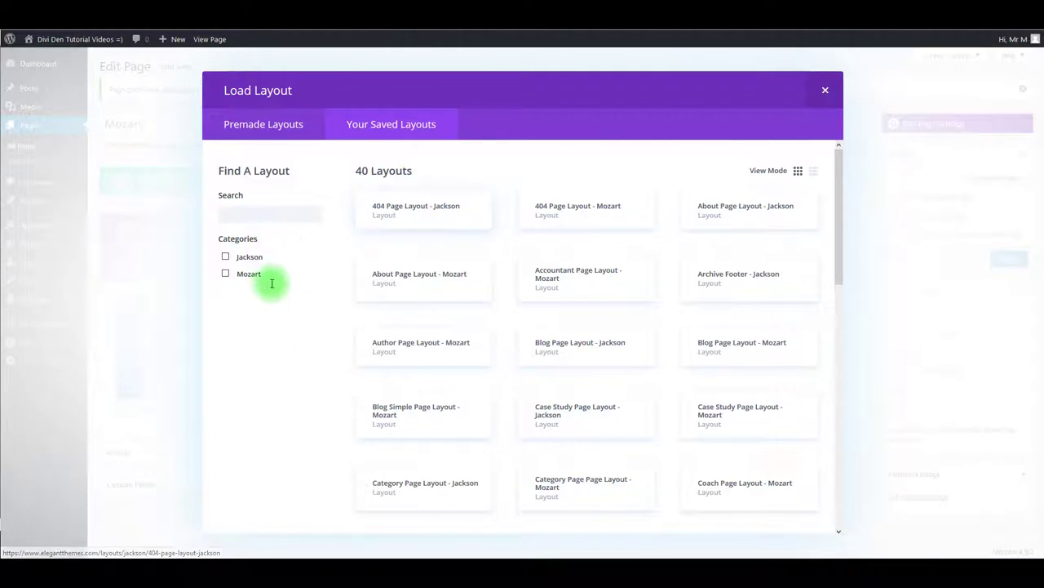
{"action": "left_click", "coordinate": [225, 273]}
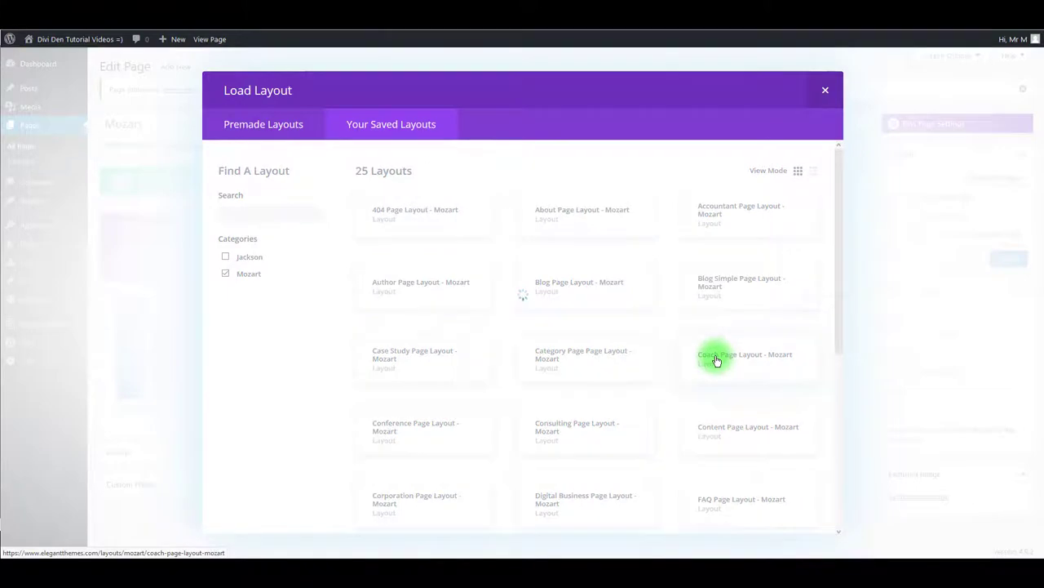
{"action": "left_click", "coordinate": [745, 354]}
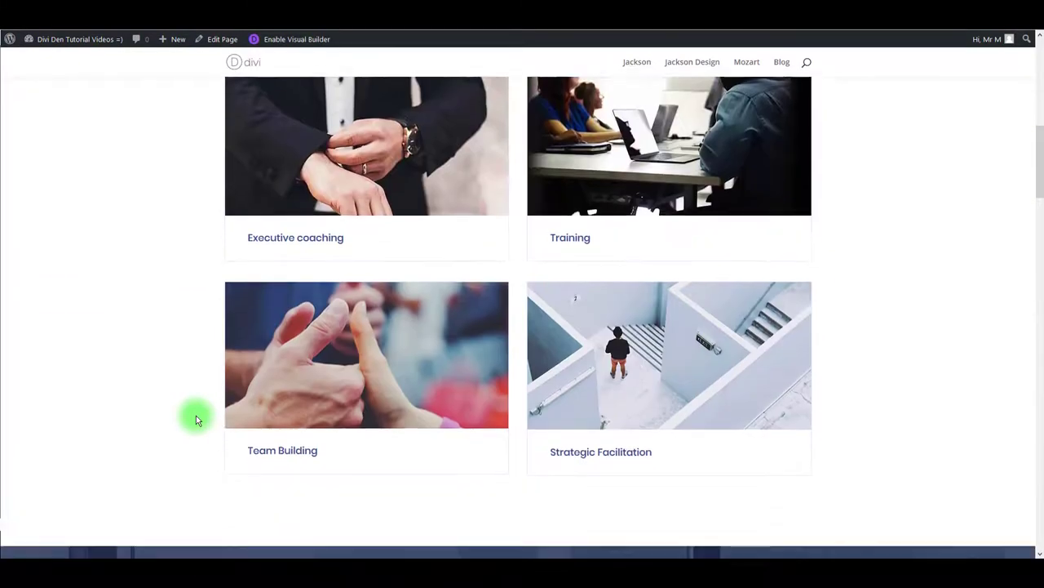
{"action": "scroll", "scroll_direction": "down", "scroll_amount": 3}
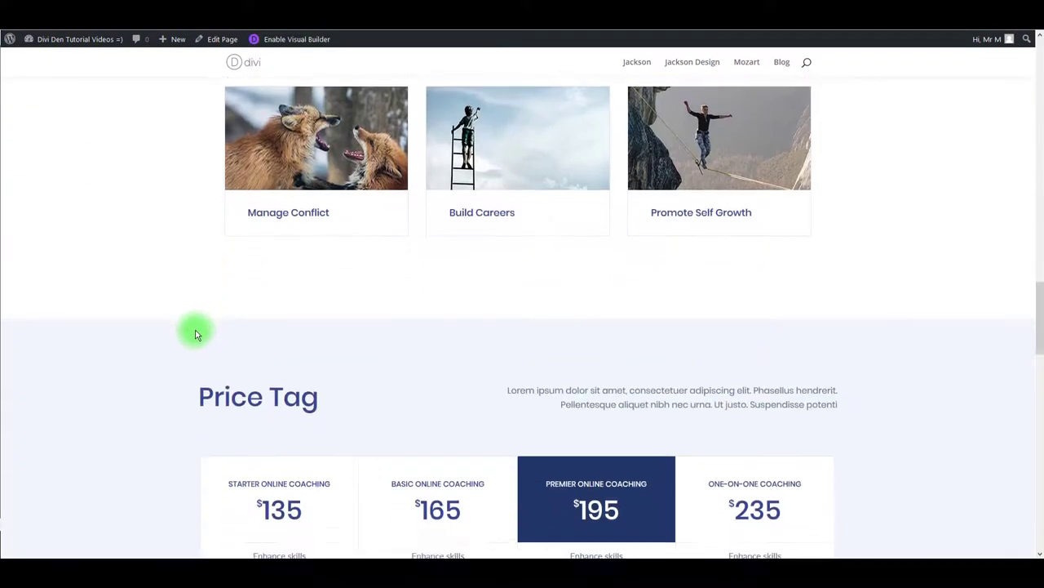
{"action": "scroll", "scroll_direction": "down", "scroll_amount": 3}
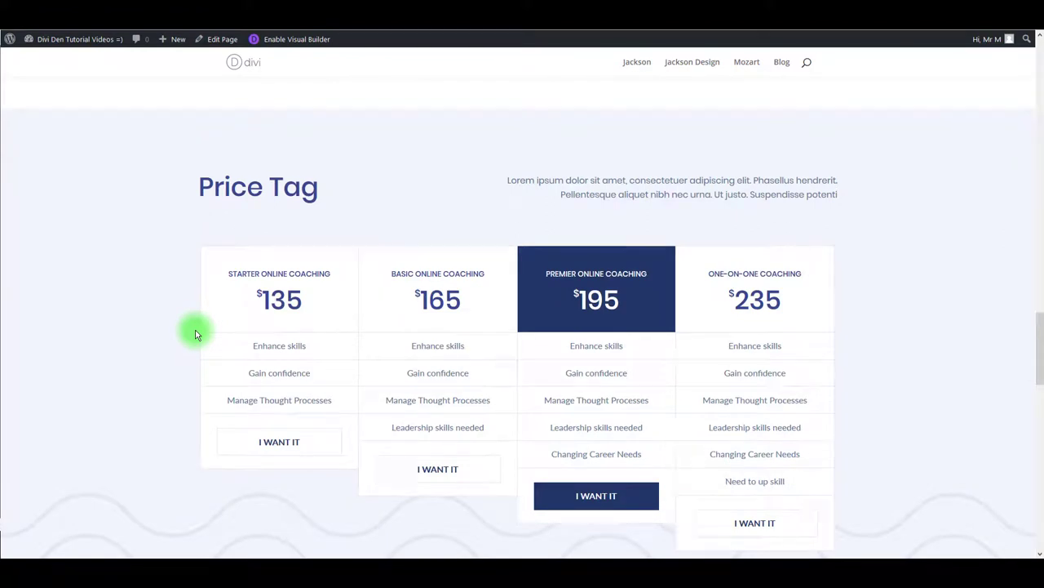